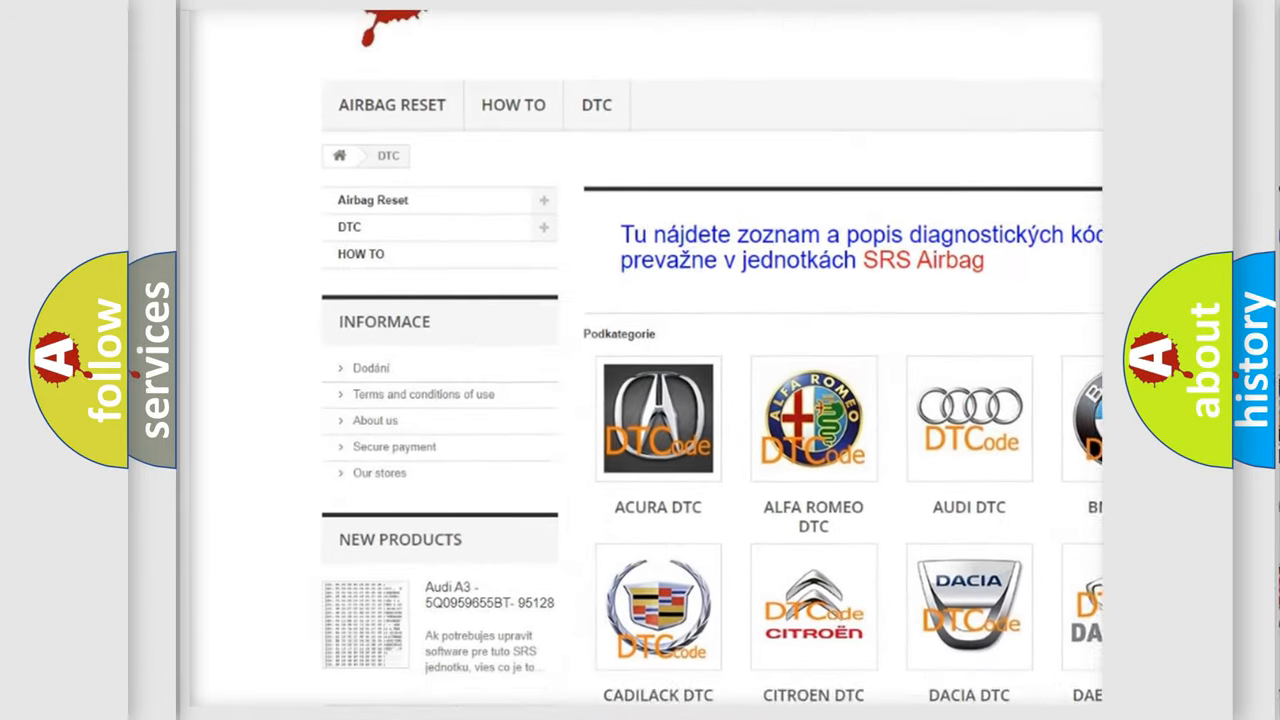
scroll(down, 3)
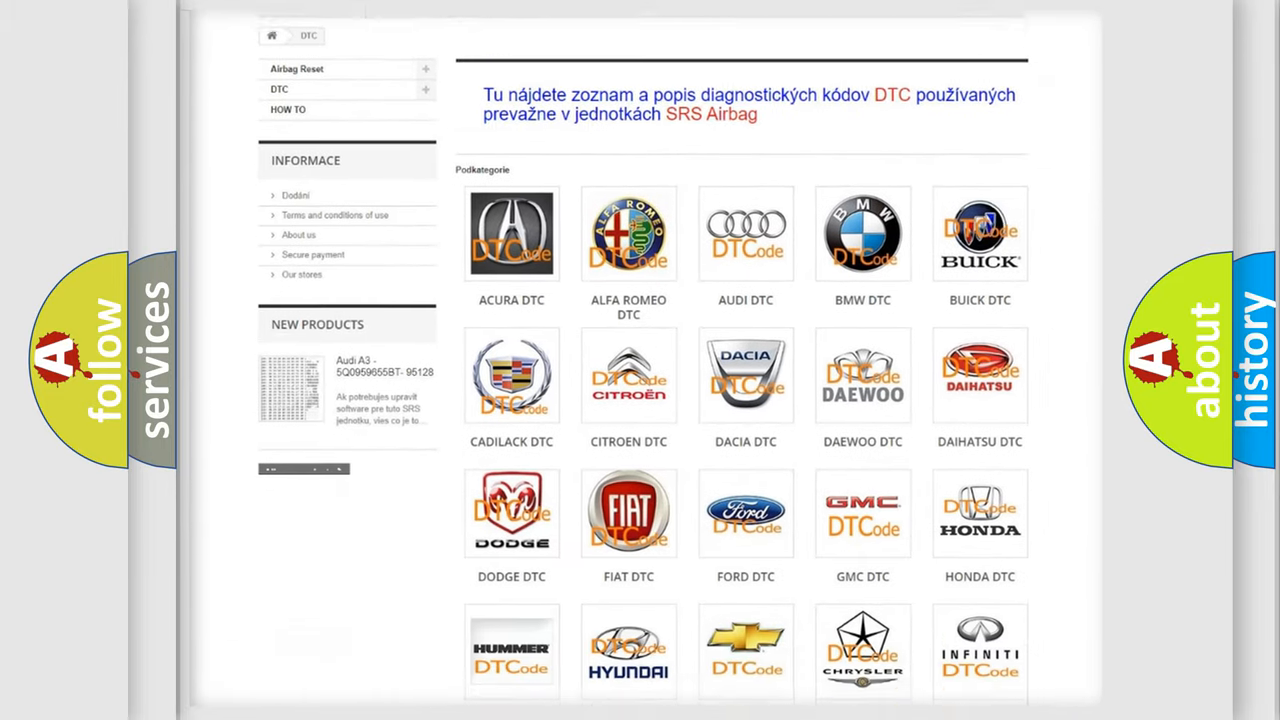
scroll(down, 3)
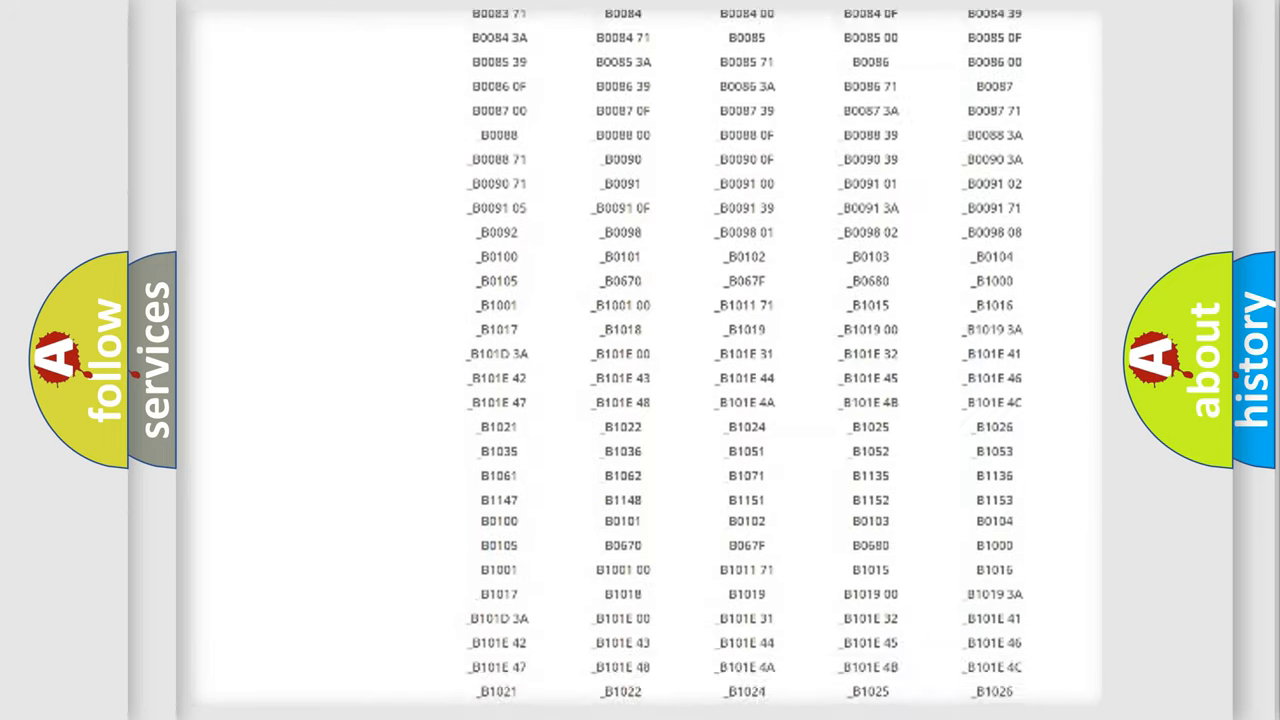
scroll(down, 3)
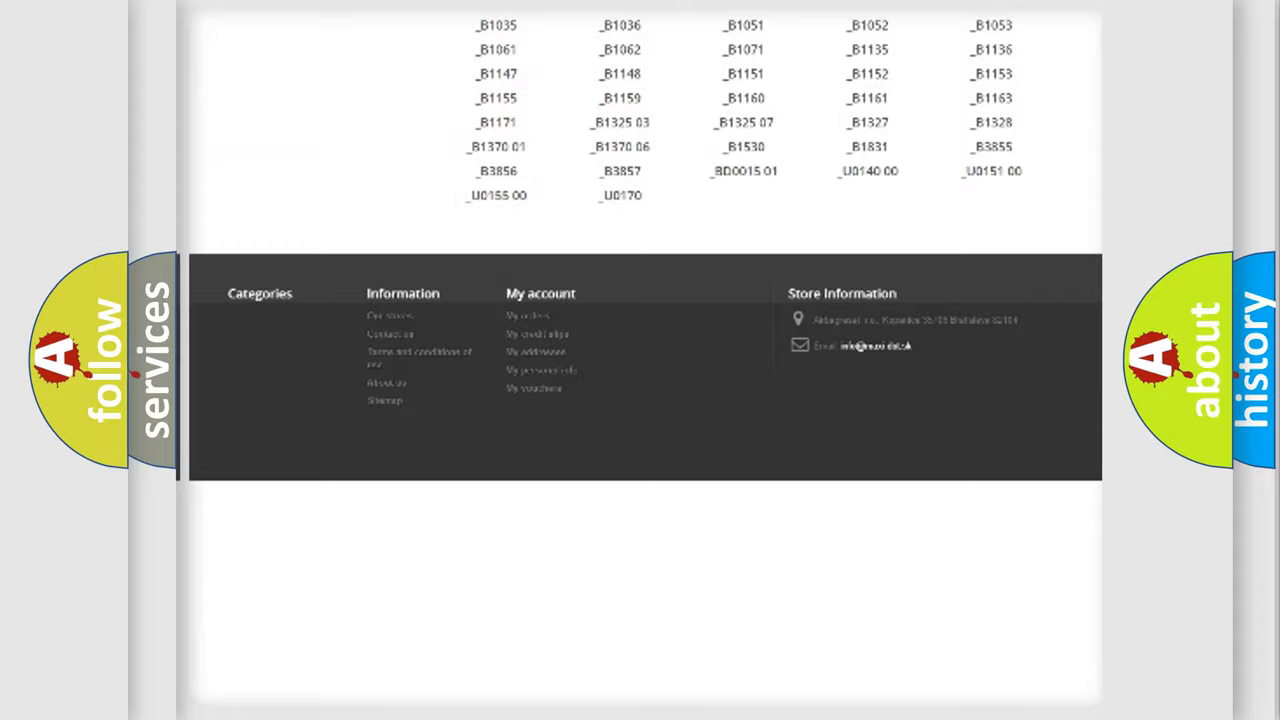